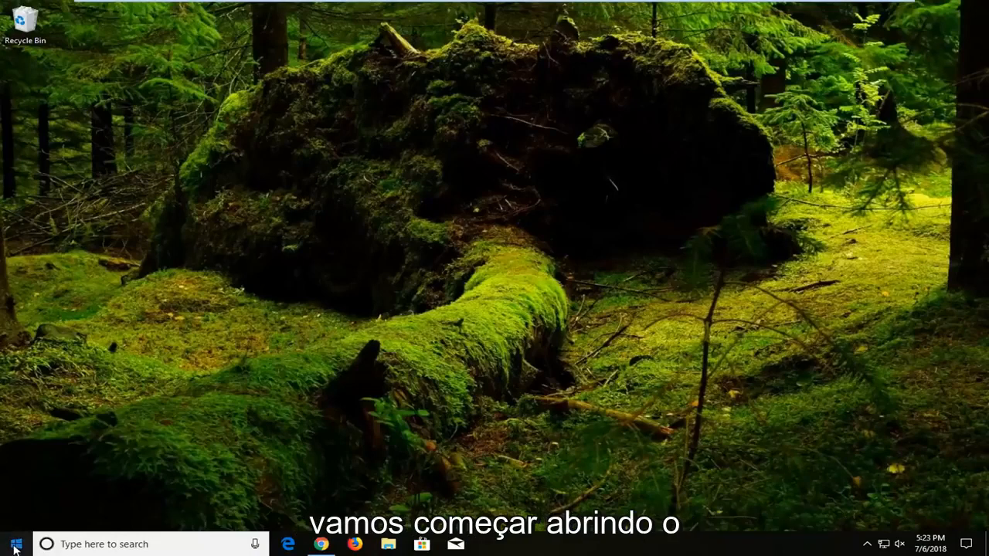
Search the Start menu for 'background apps' and open the Background apps settings page.
left_click(14, 544)
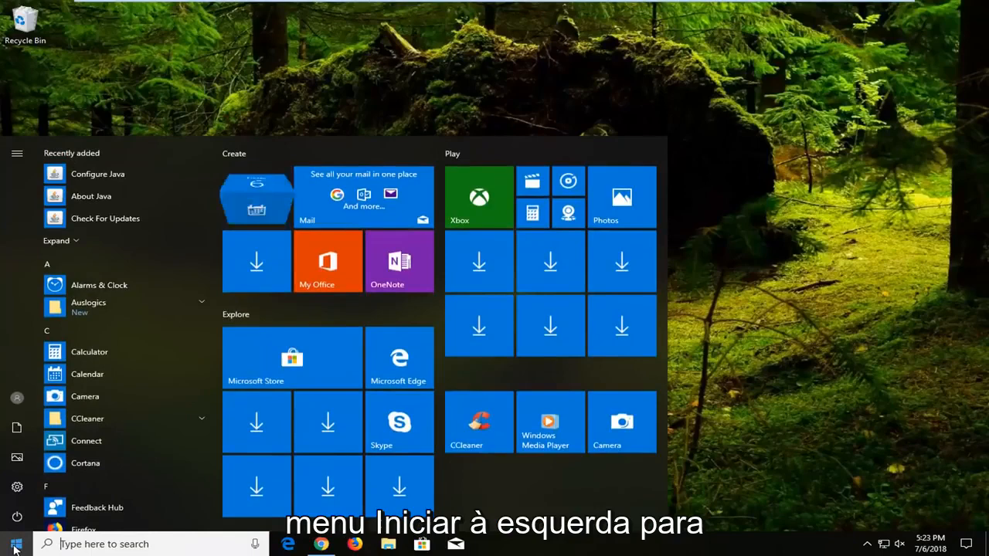
type("bad")
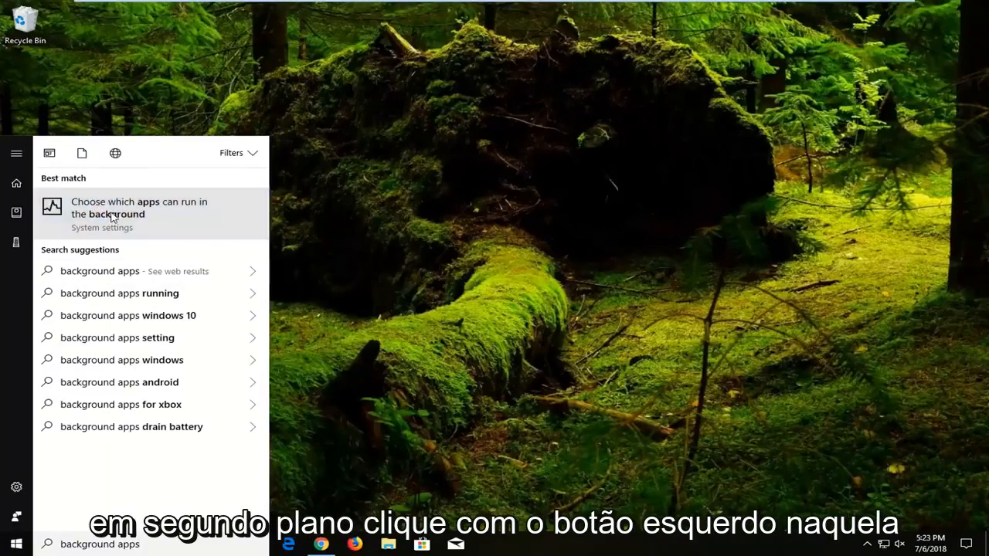
left_click(140, 214)
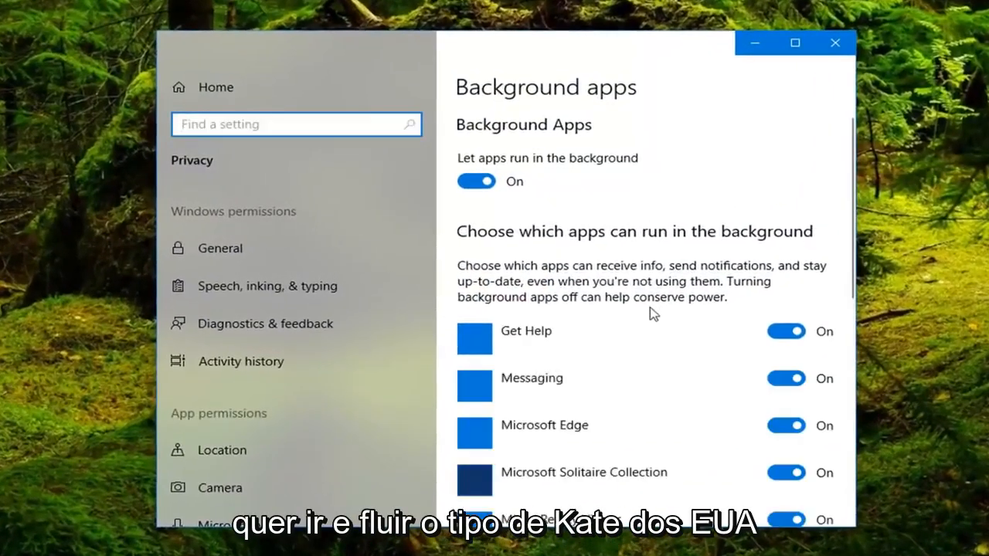
Switch Skype's background-app toggle Off and close the Settings window.
scroll("down", 3)
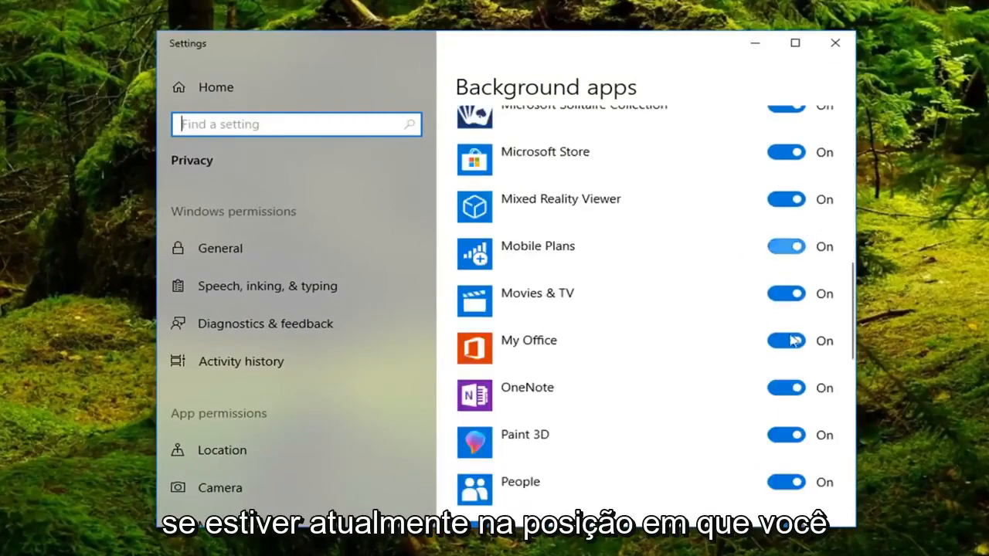
scroll("down", 3)
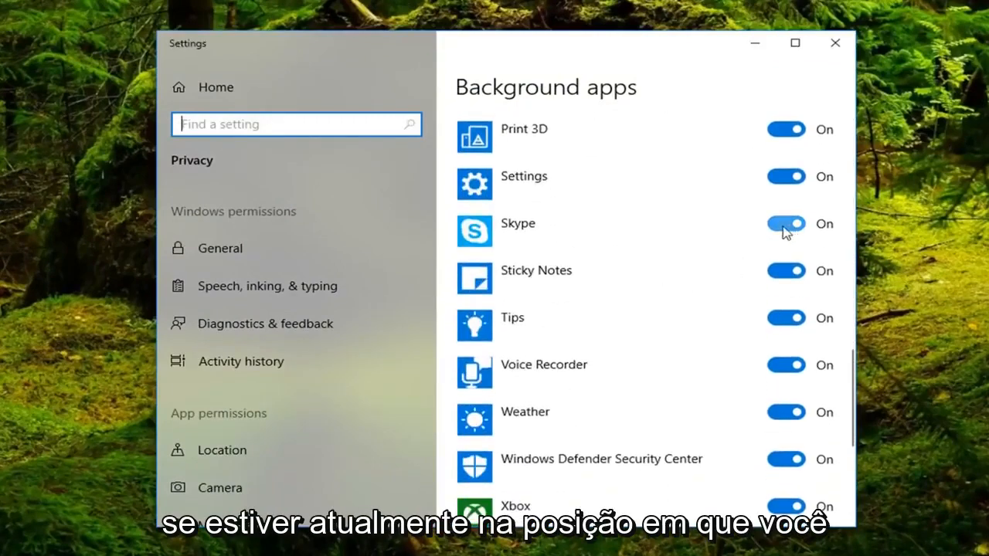
left_click(786, 224)
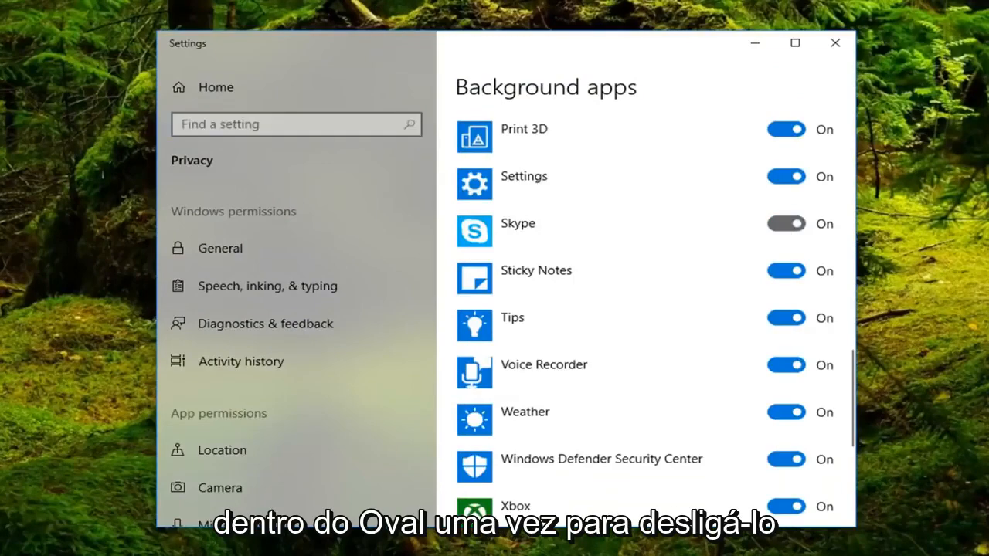
left_click(786, 224)
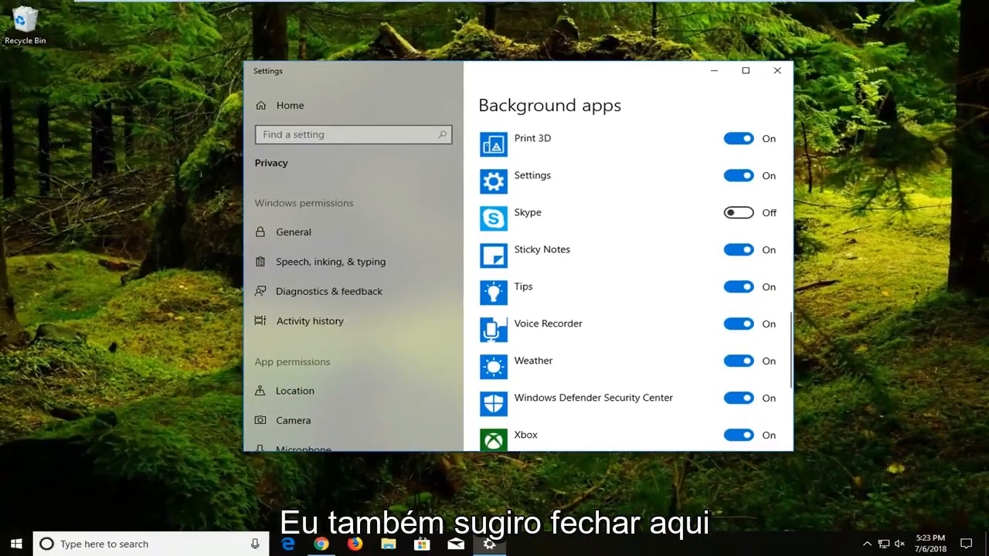
left_click(777, 70)
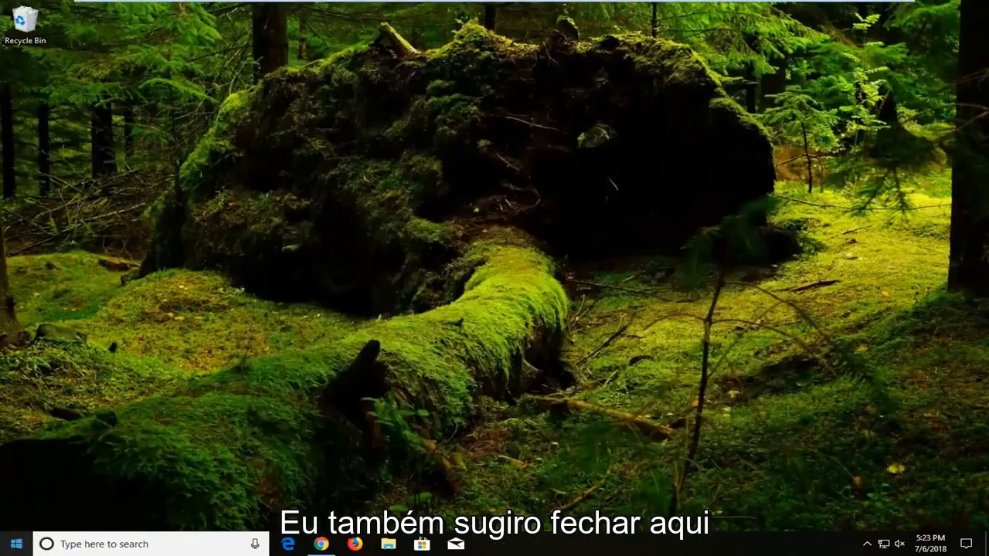
Search the Start menu for 'apps' and open the Apps & features page.
left_click(14, 544)
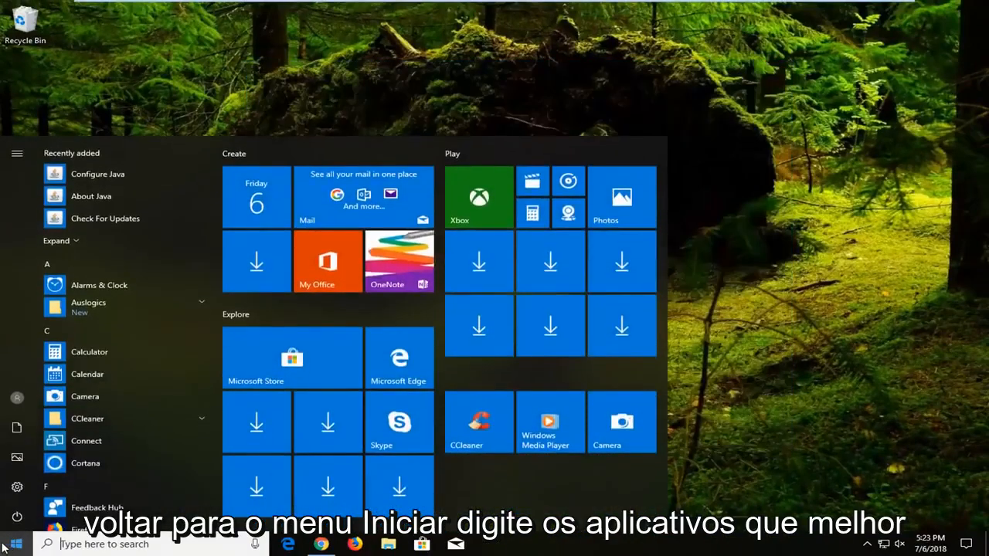
type("apps")
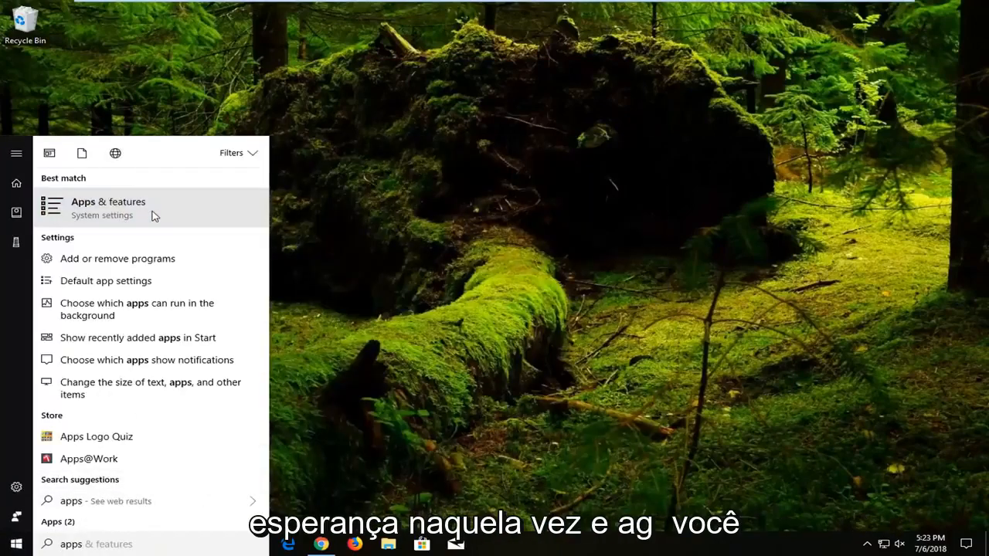
left_click(108, 208)
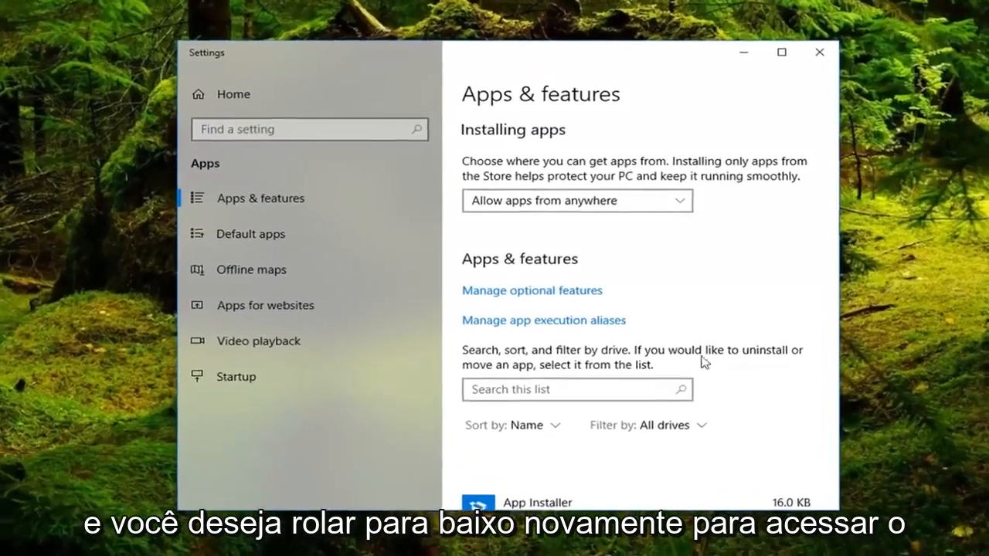
Scroll to Skype in the installed apps list and expand its entry.
scroll("down", 3)
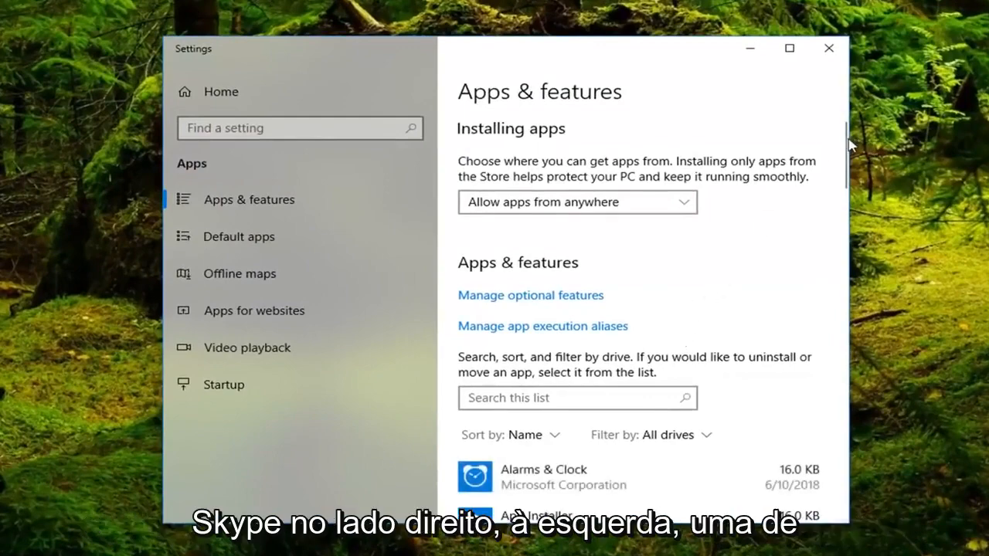
scroll("down", 3)
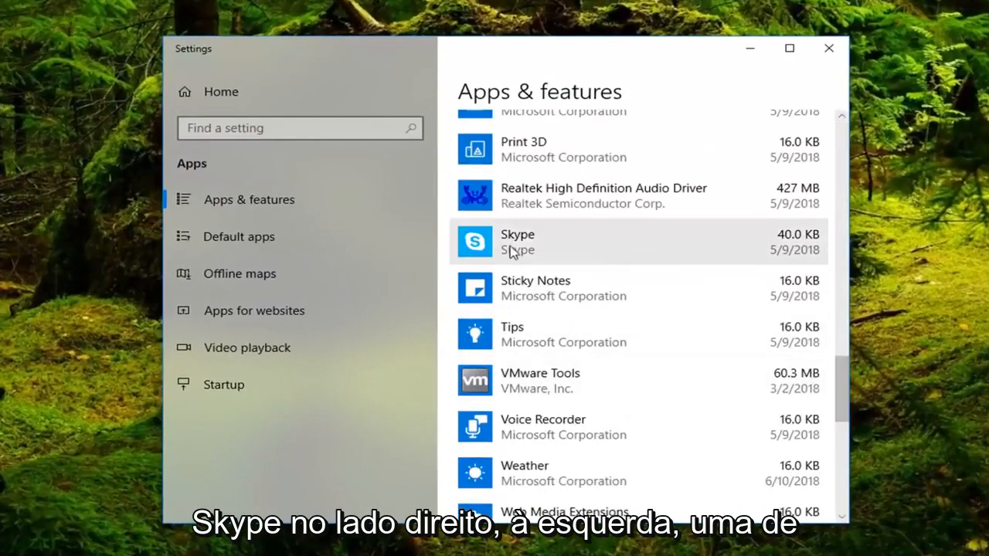
left_click(541, 242)
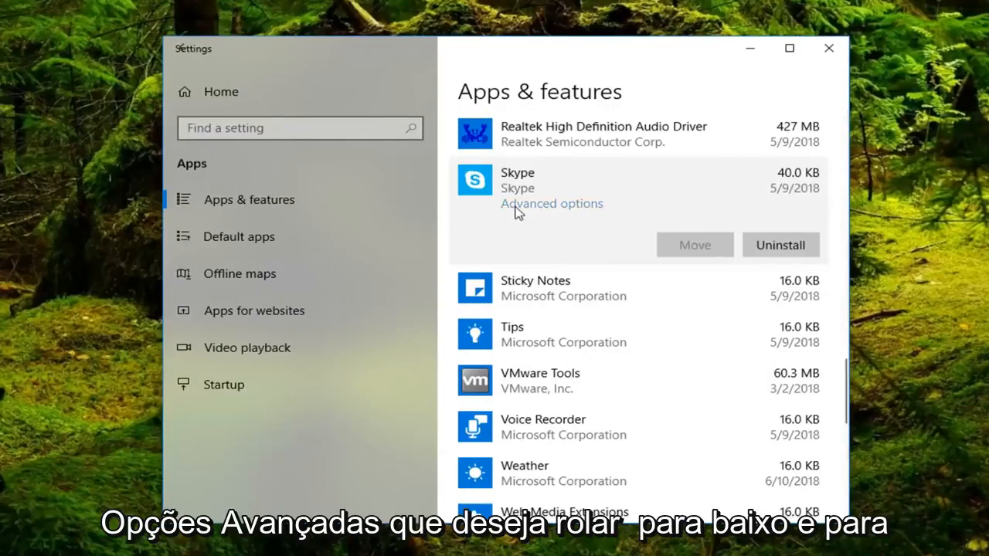
Open Skype's Advanced options page and scroll to the Reset section.
left_click(551, 203)
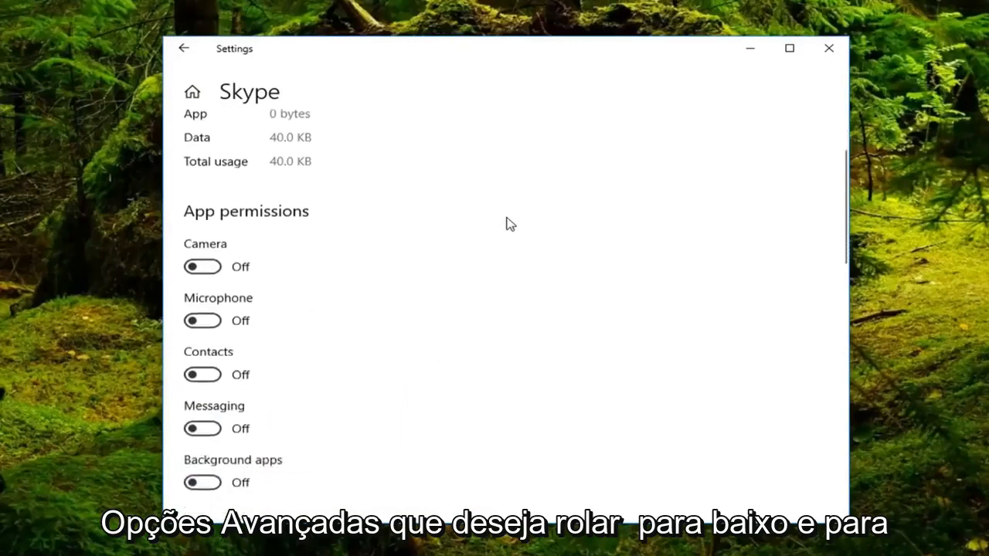
scroll("down", 3)
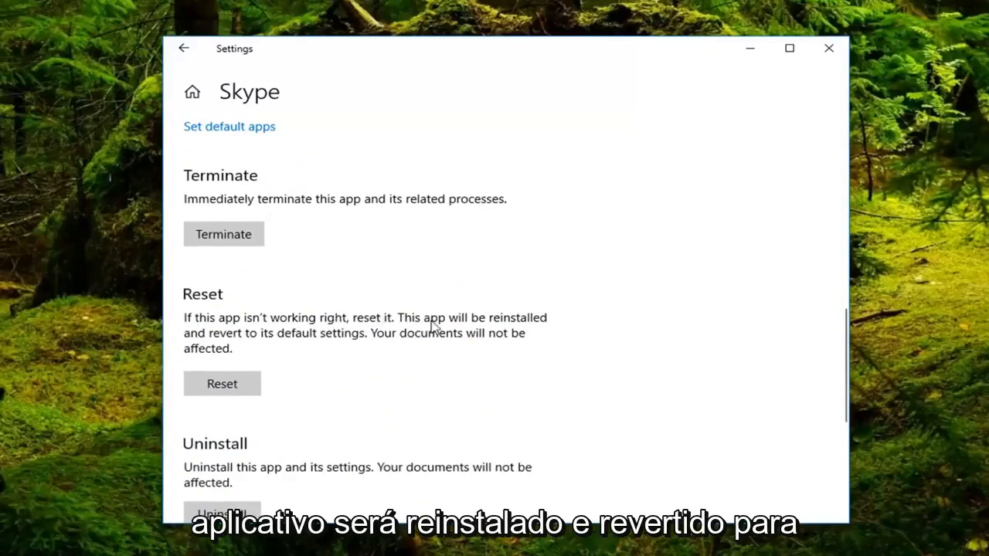
mouse_move(338, 346)
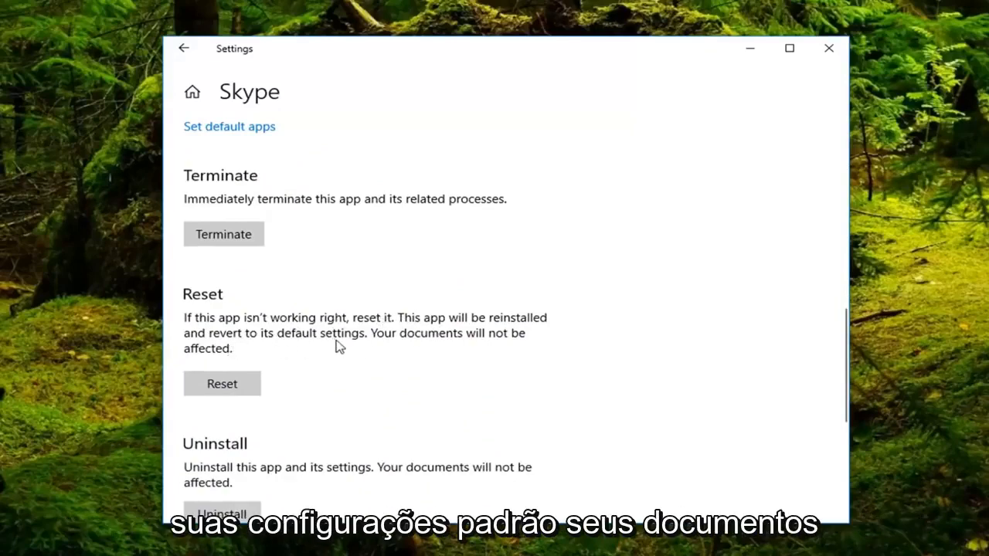
mouse_move(425, 380)
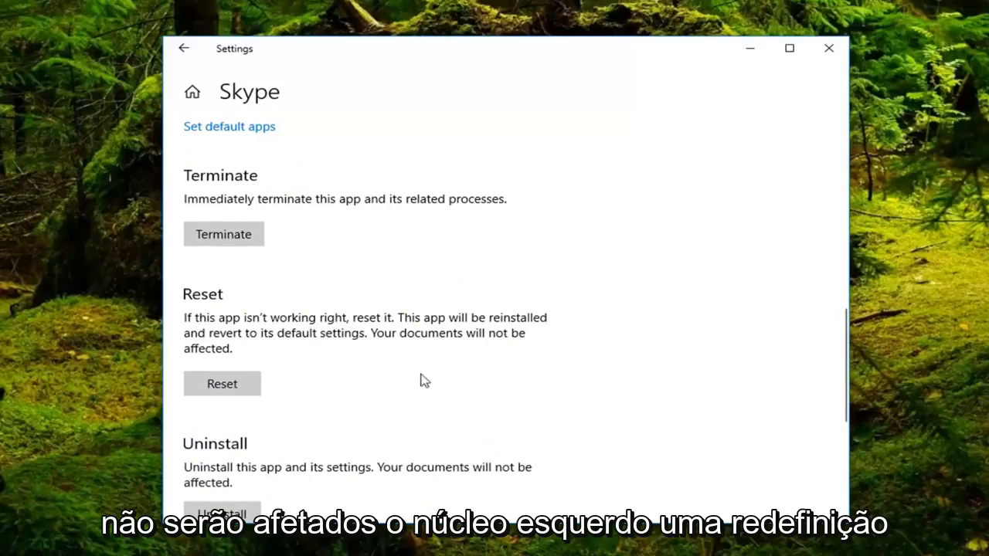
Reset Skype until the check mark appears, then close the Settings window.
left_click(222, 384)
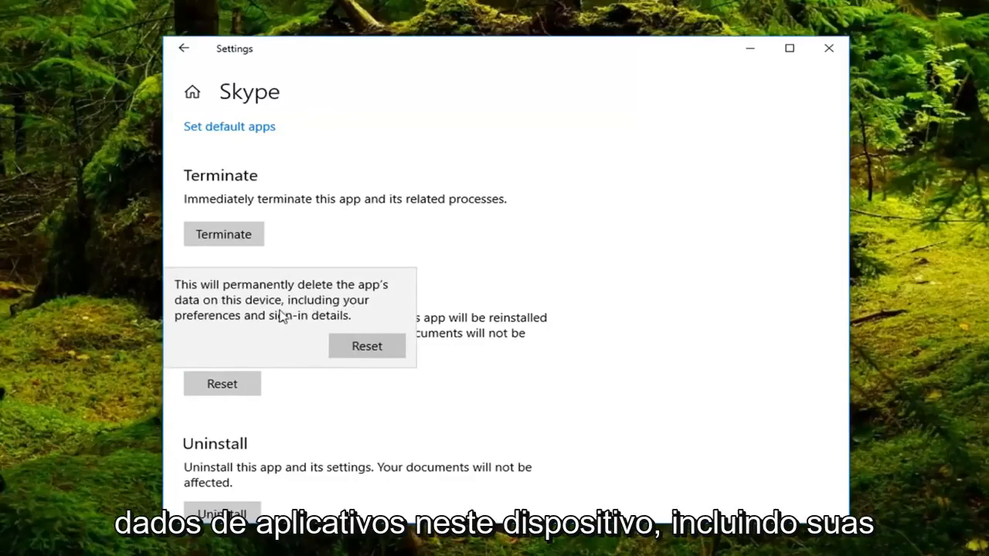
mouse_move(315, 333)
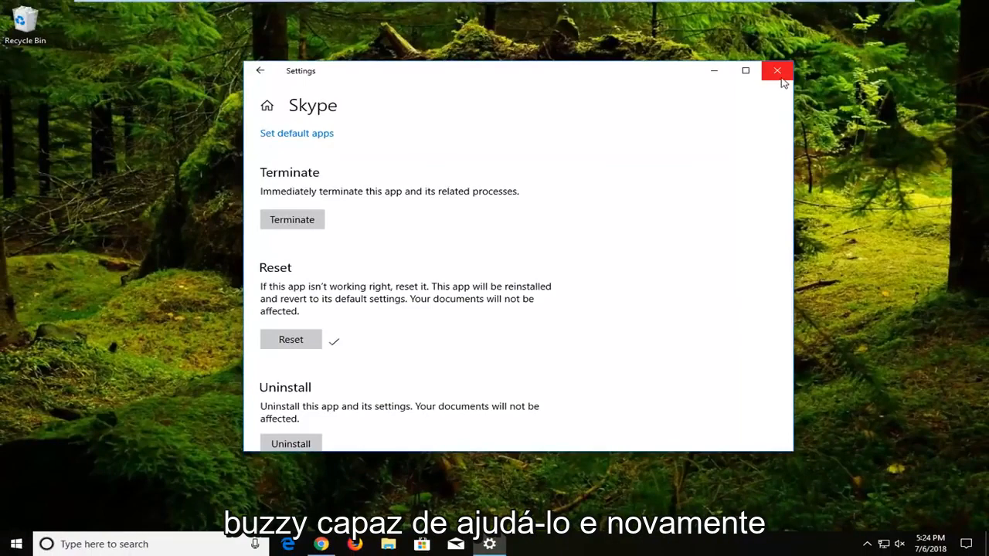
left_click(777, 70)
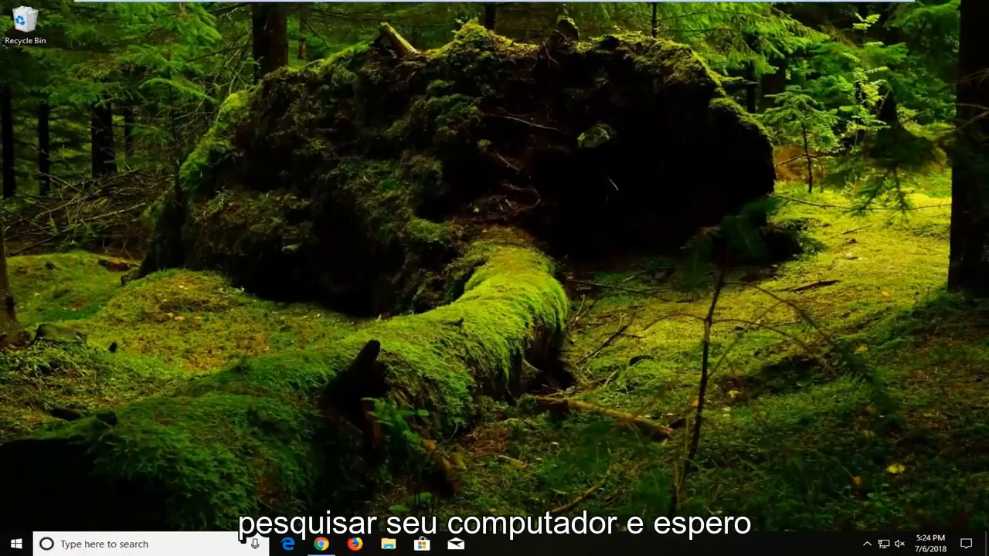